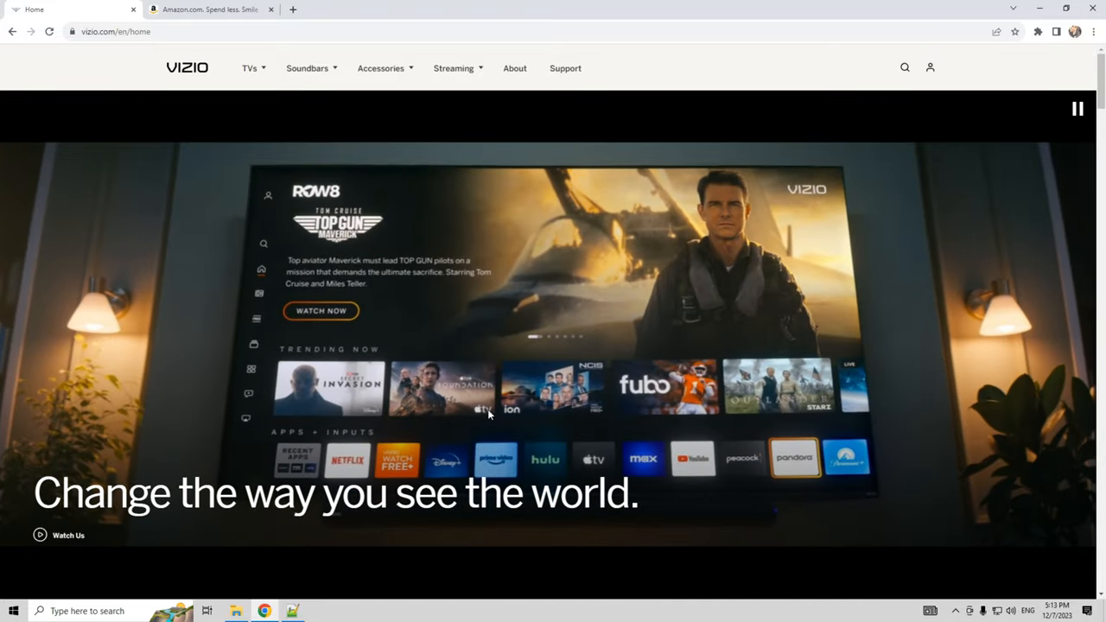
Reach the Vizio Support site and its article search after scrolling the page
scroll(down, 3)
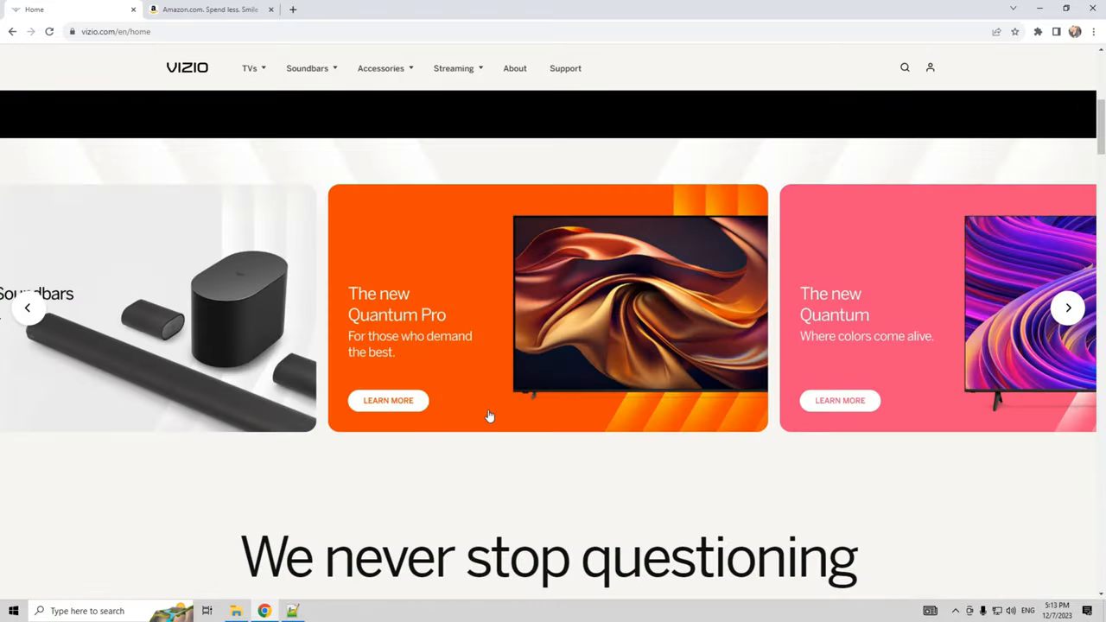
scroll(down, 3)
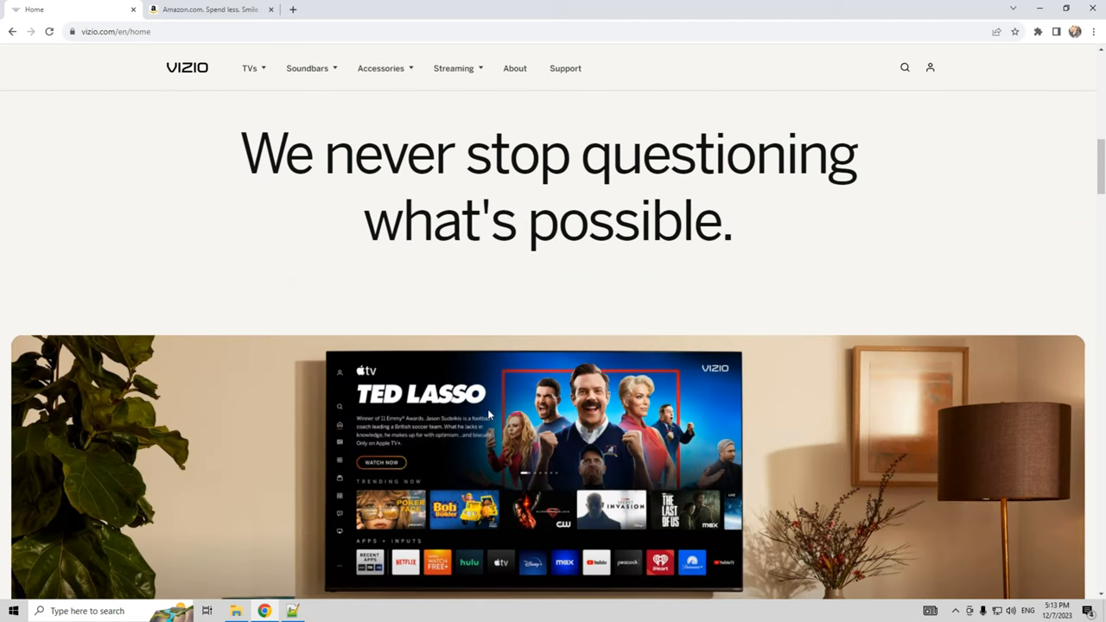
scroll(down, 3)
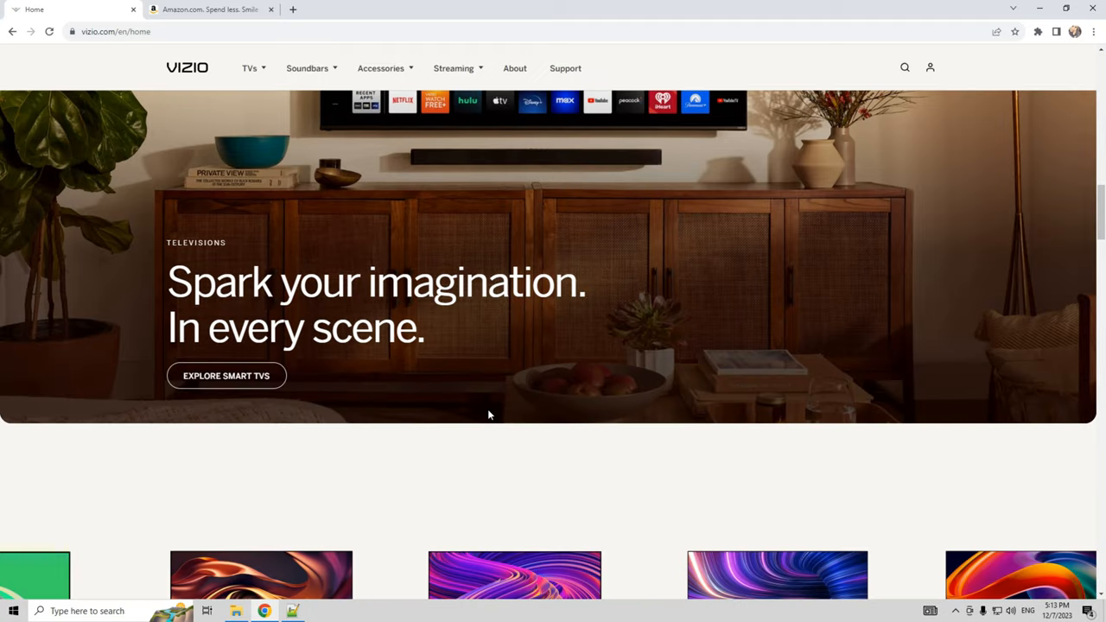
scroll(down, 3)
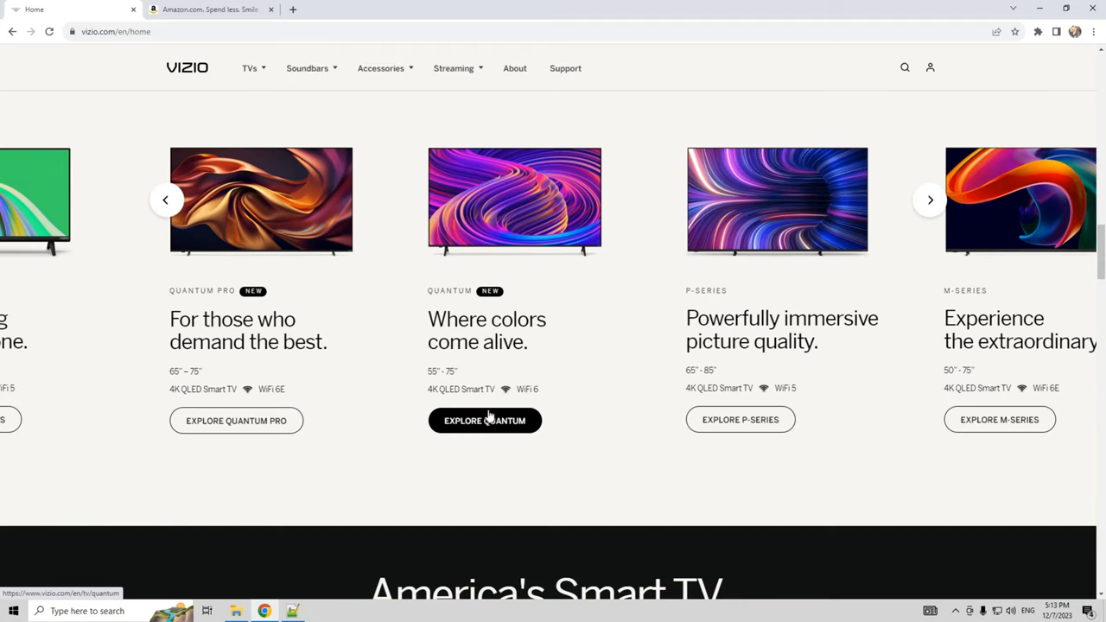
scroll(down, 3)
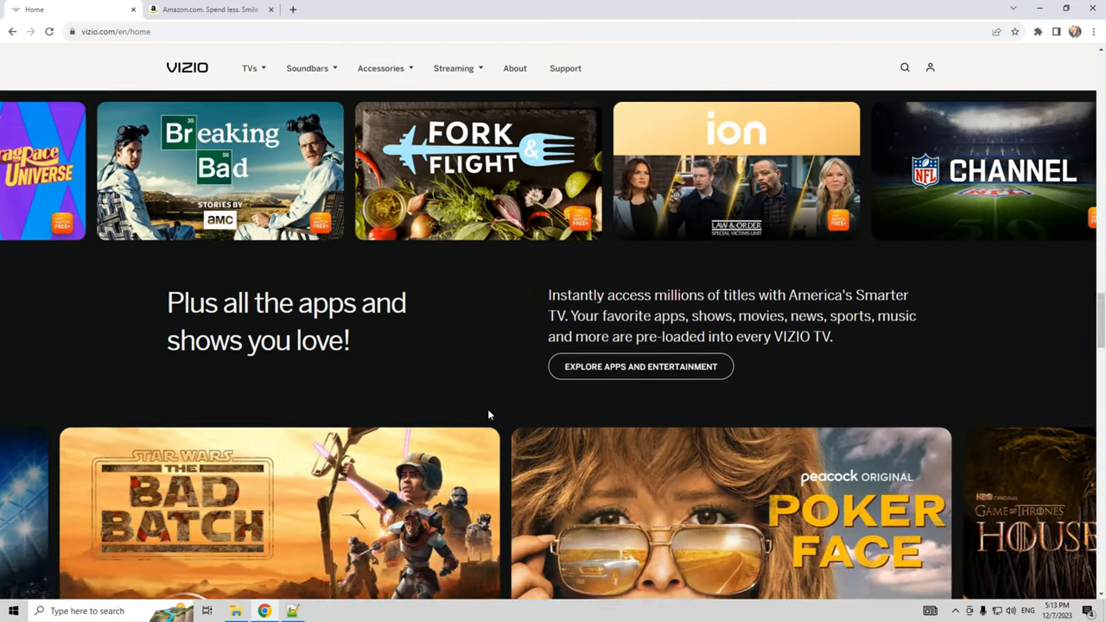
scroll(down, 3)
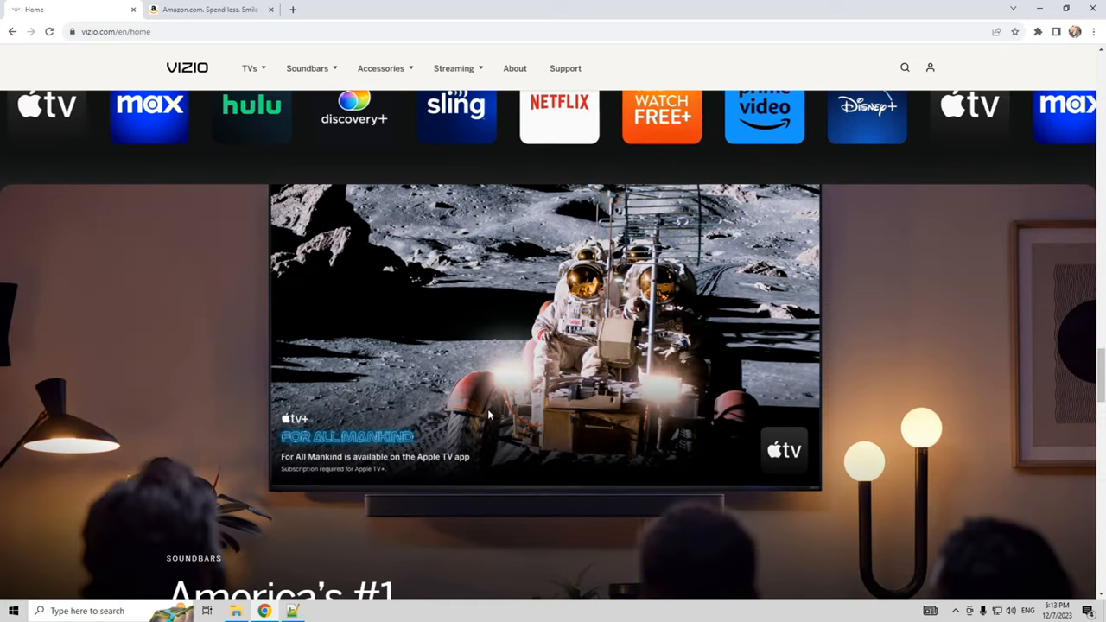
scroll(down, 3)
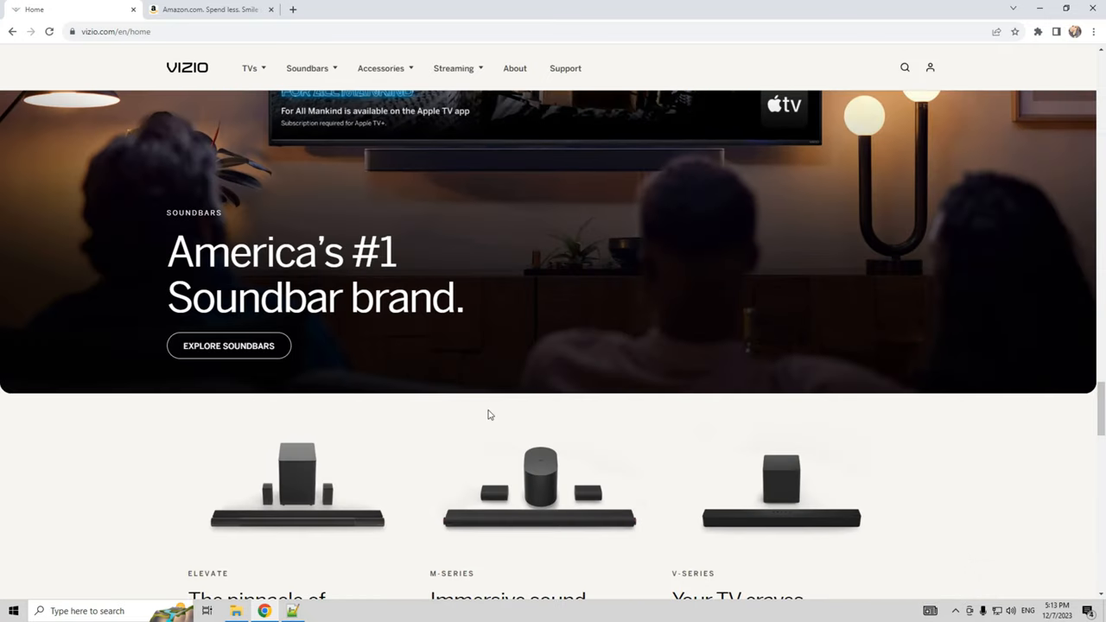
click(565, 70)
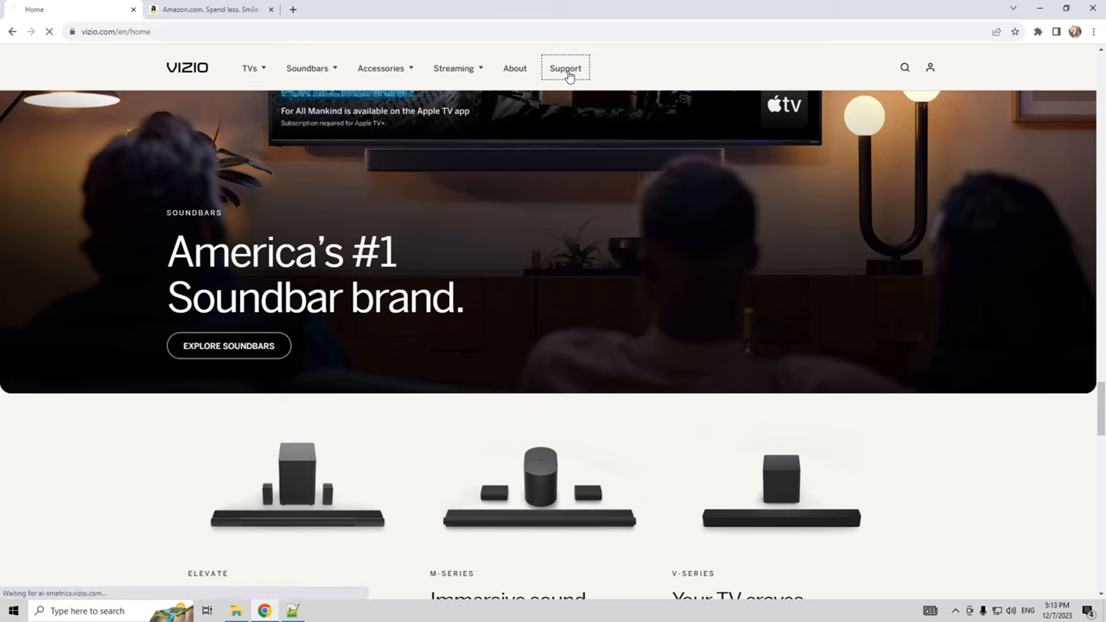
click(566, 69)
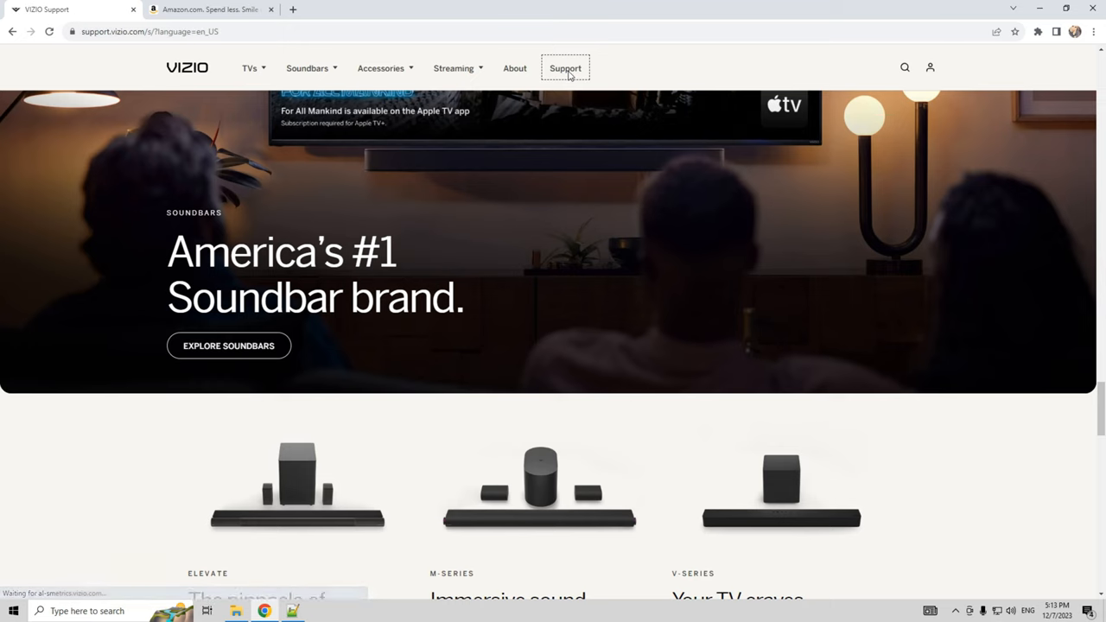
click(565, 69)
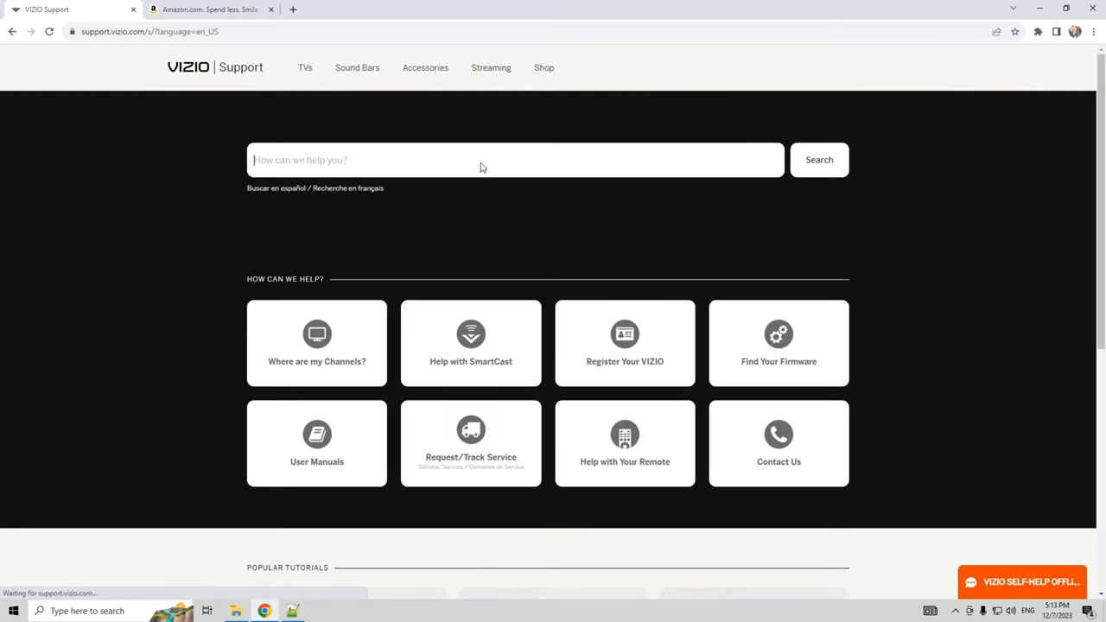
Search support for "how to uninstall an app" and choose the "Can I uninstall a SmartCast App?" result
text(uninstall app)
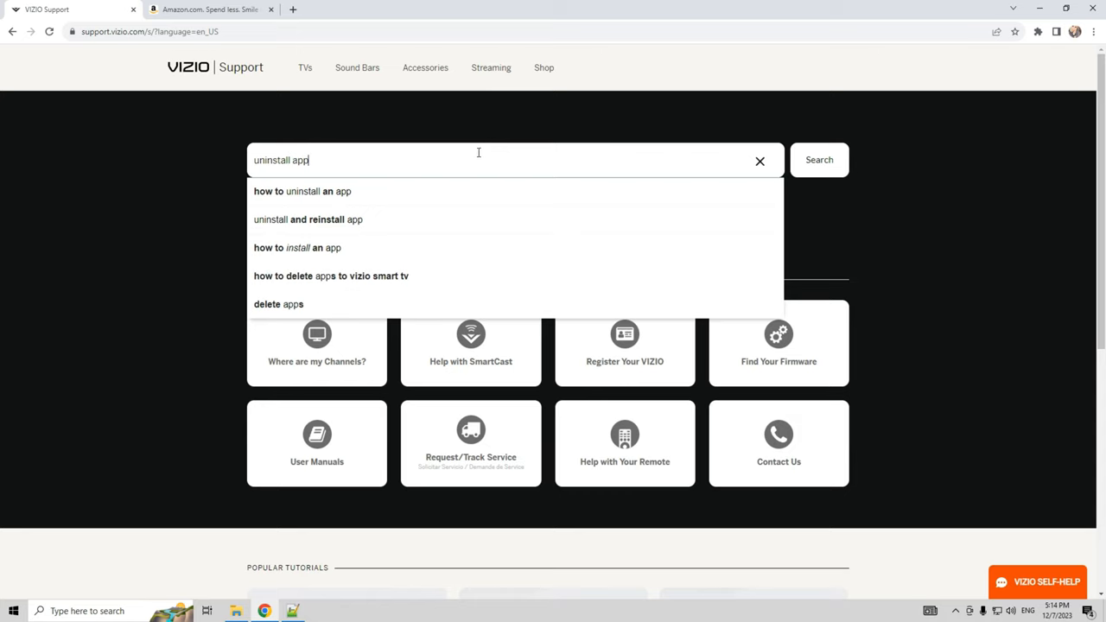
mouse_move(309, 190)
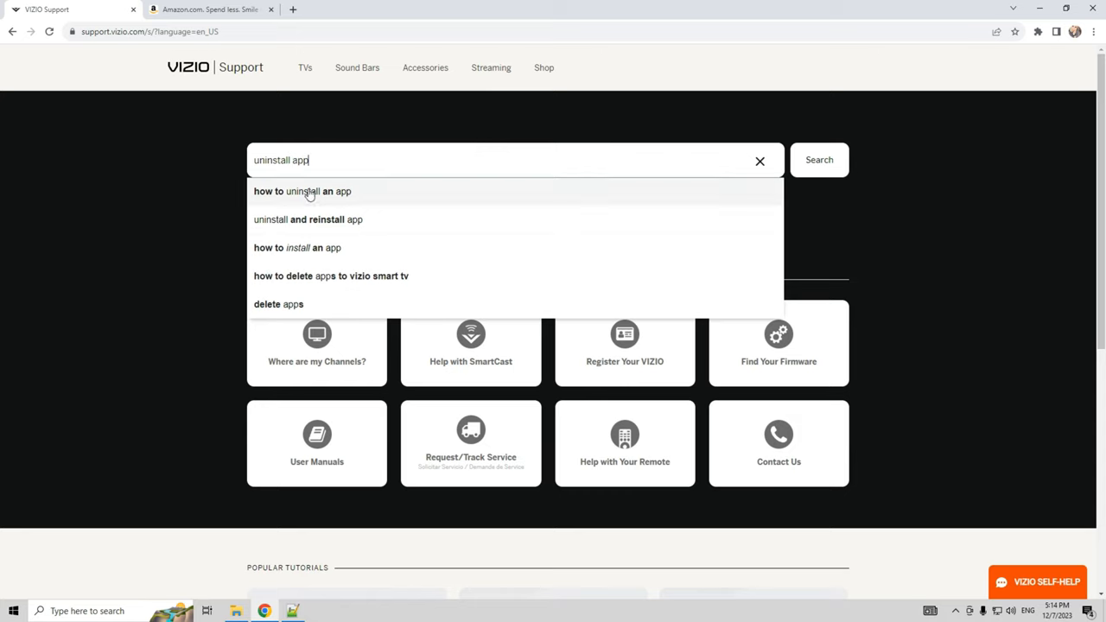
click(302, 190)
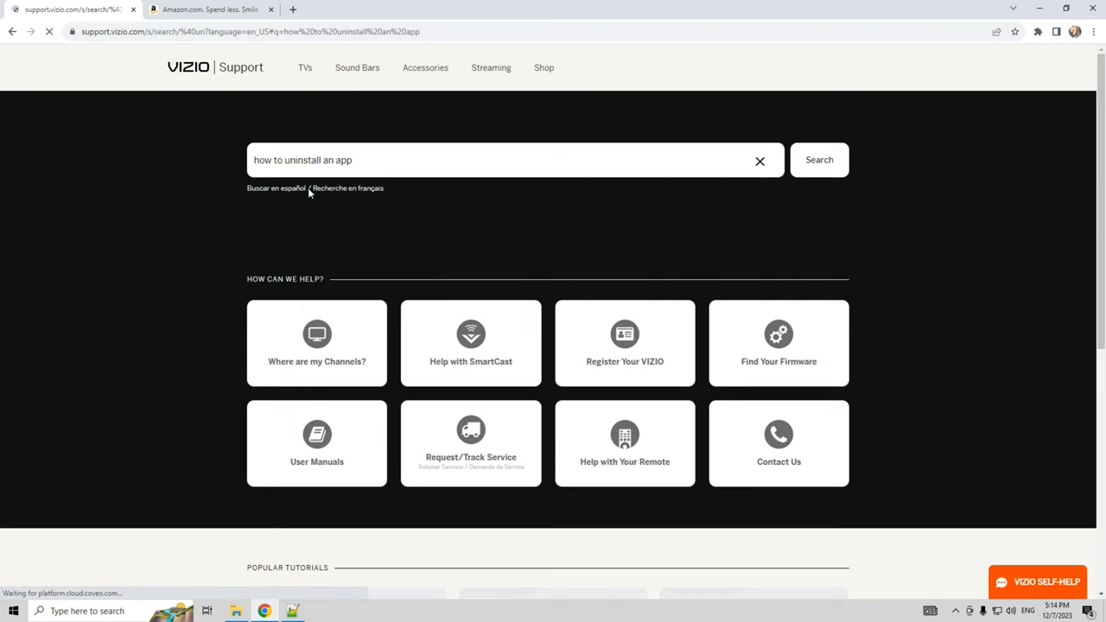
click(819, 159)
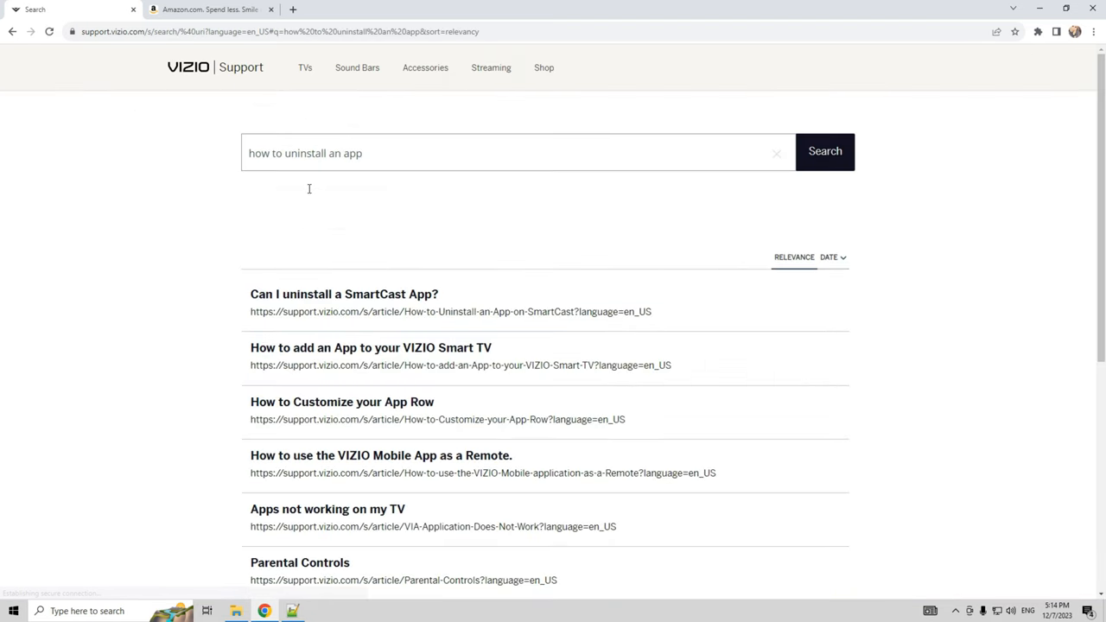
click(343, 294)
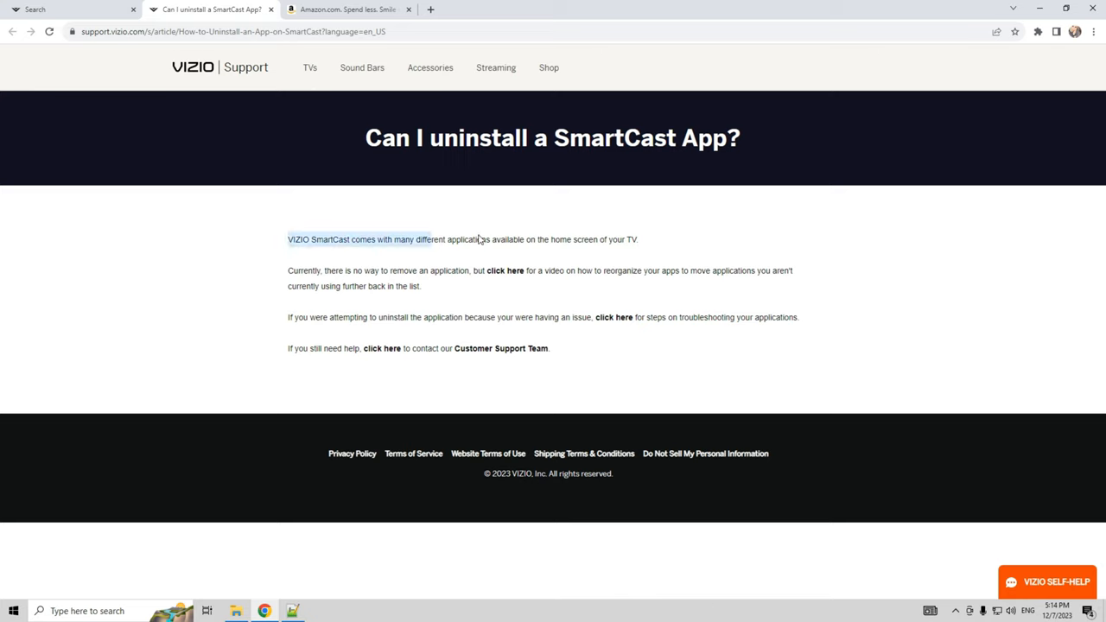
Highlight the article's sentences stating there is currently no way to remove a SmartCast app
drag(475, 238, 639, 238)
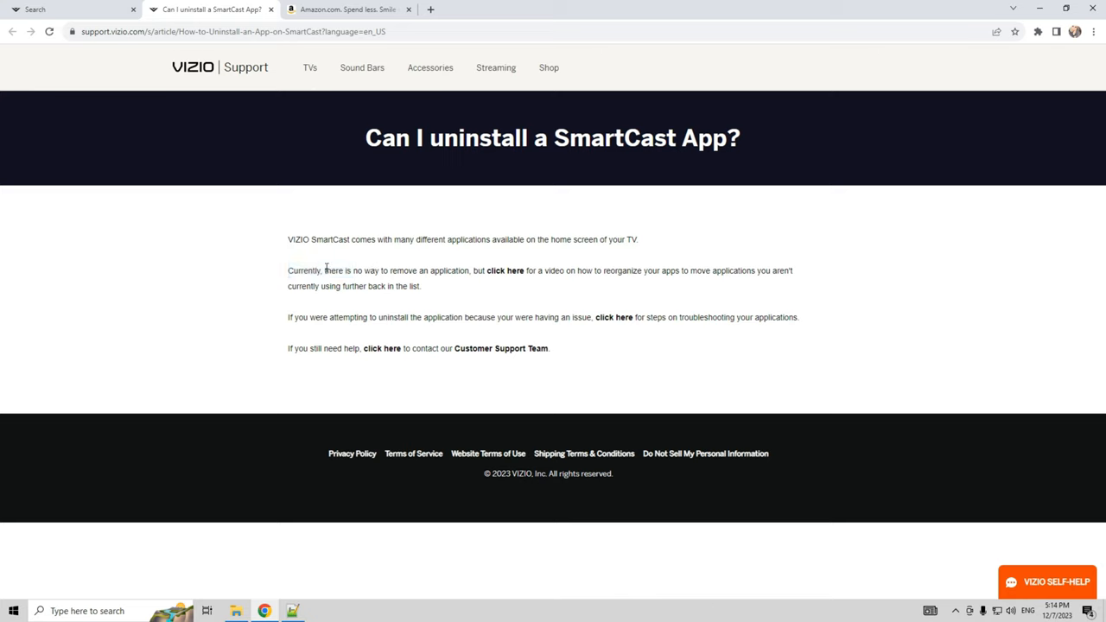
drag(325, 269, 471, 269)
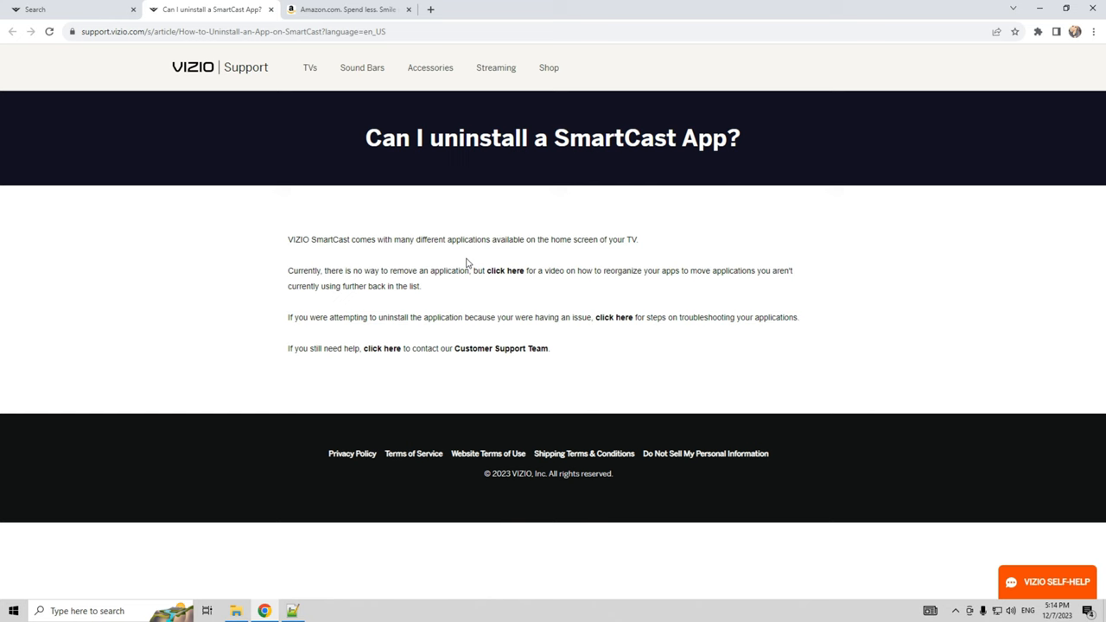
Search Amazon for "roku tv" and look over the streaming-device results
click(345, 10)
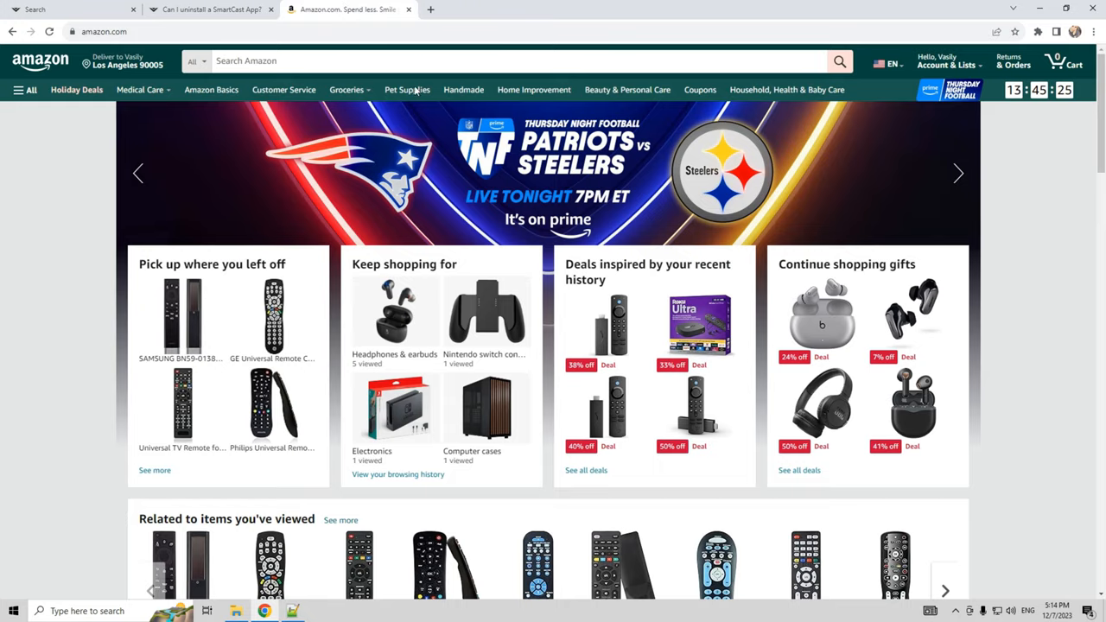
text(roku)
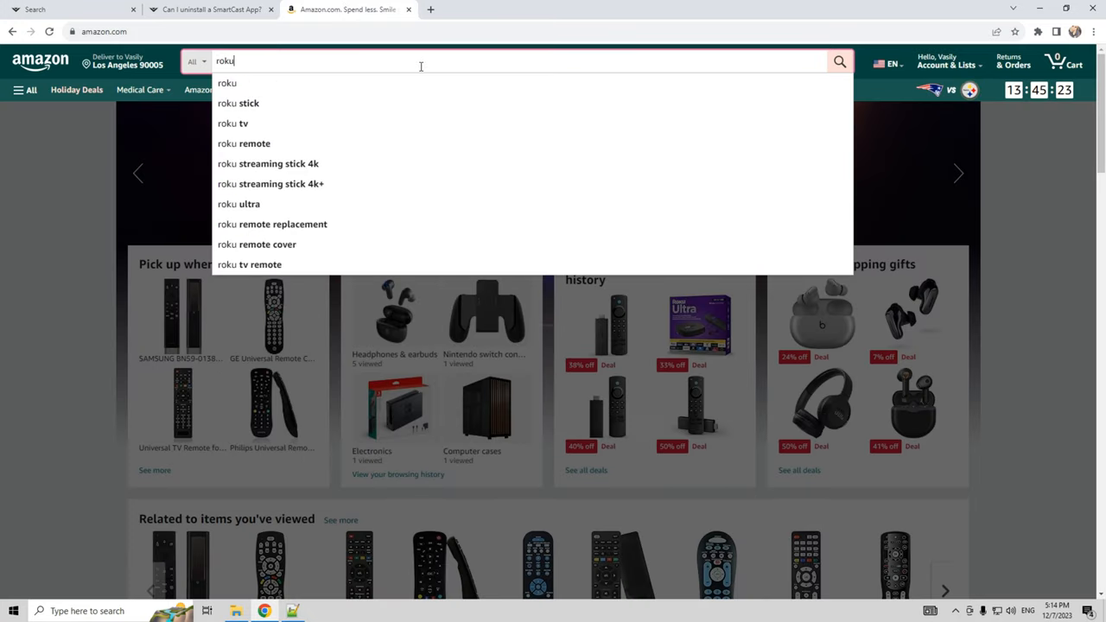
click(232, 122)
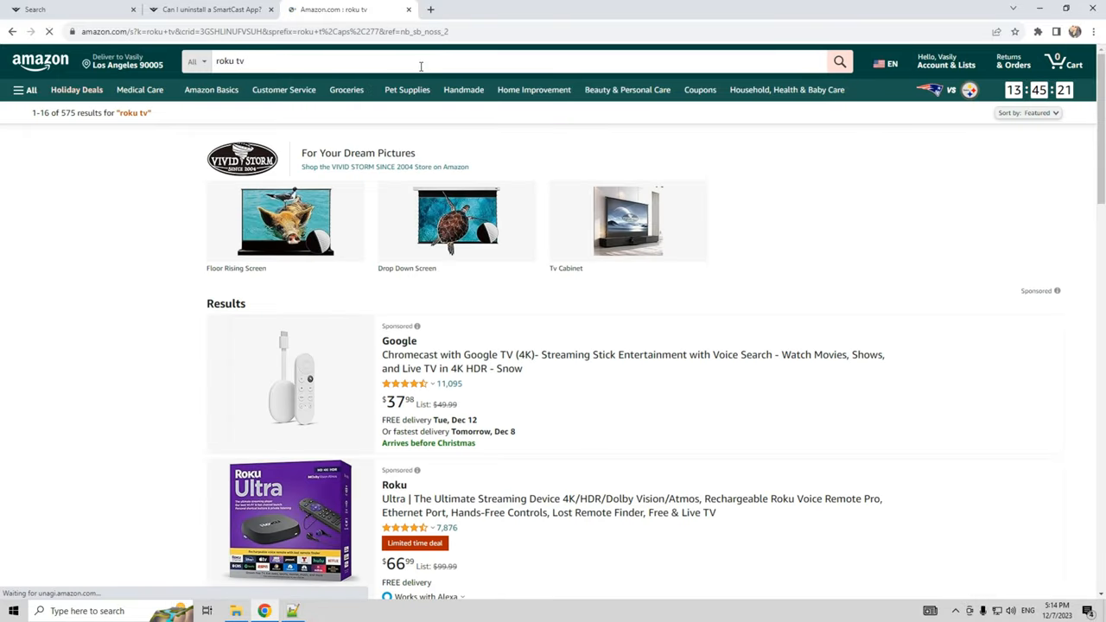
scroll(down, 3)
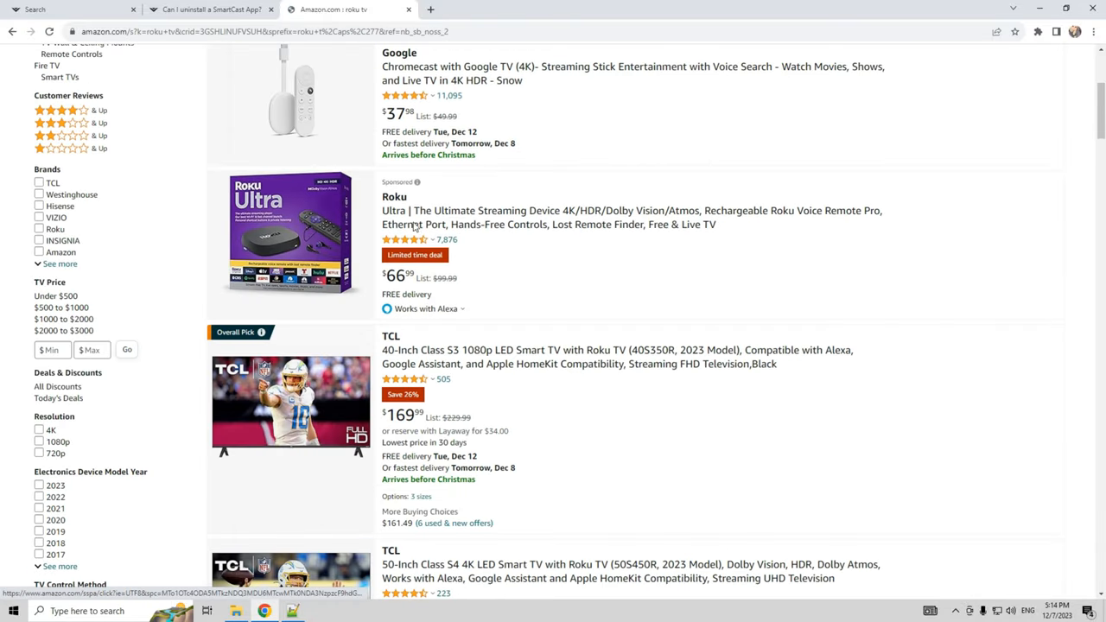
scroll(up, 3)
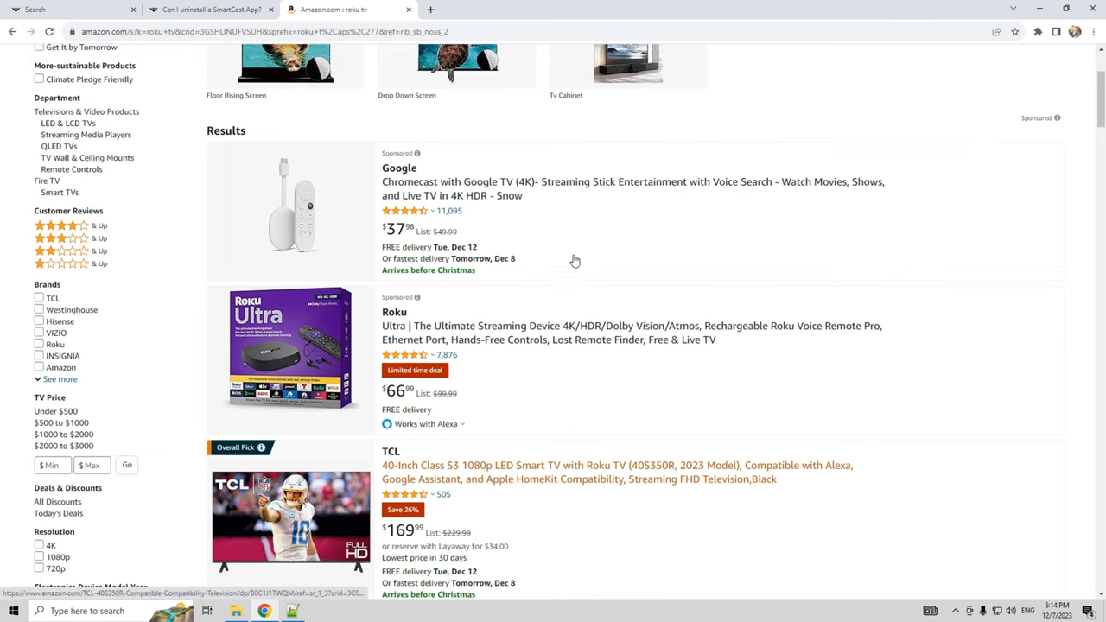
scroll(up, 3)
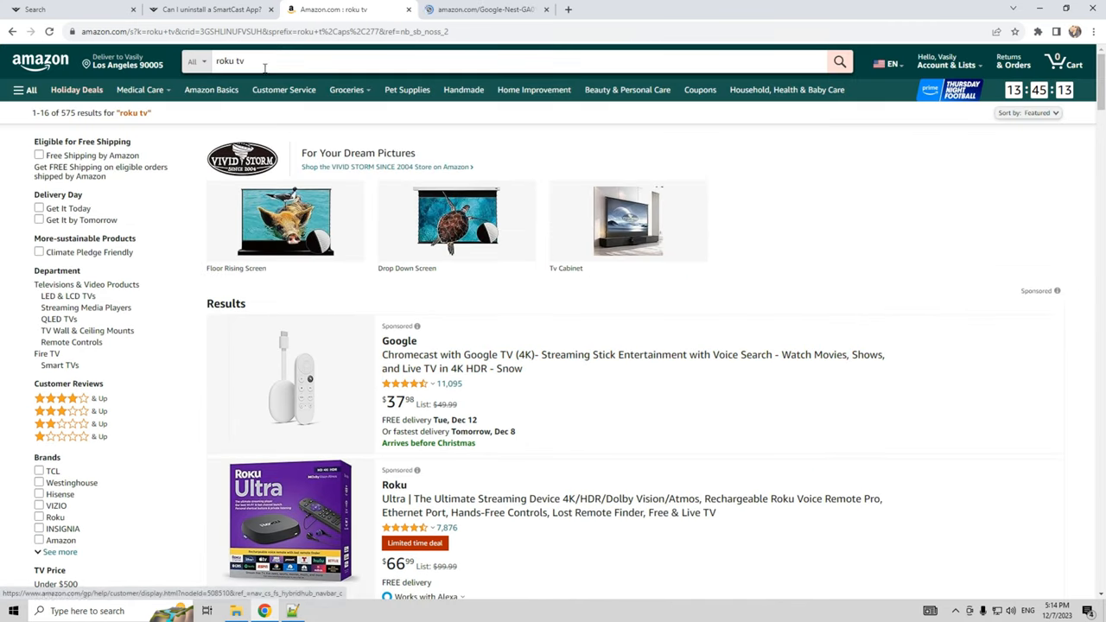
Search Amazon for "fire tv stick" and view the Chromecast with Google TV (4K) listing photos and comparison image
text(fire)
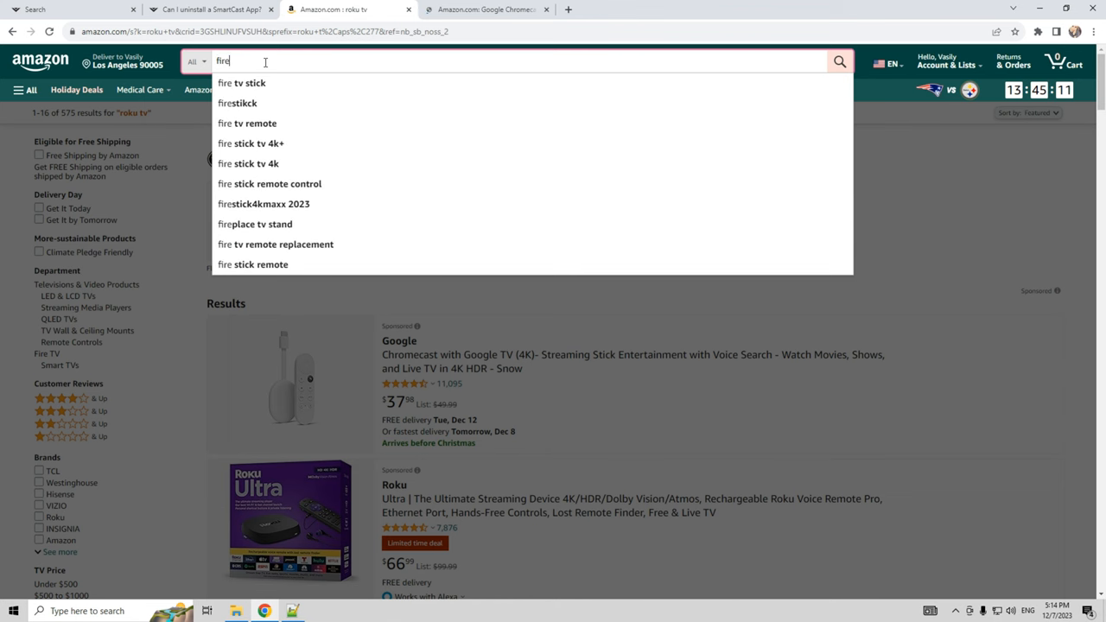
click(256, 83)
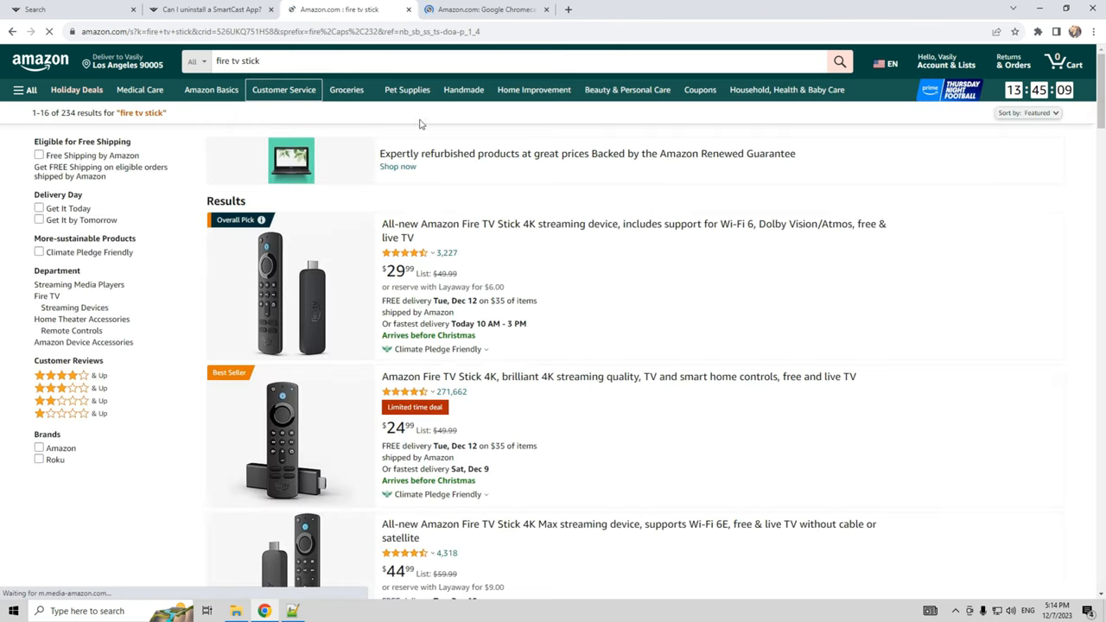
scroll(down, 3)
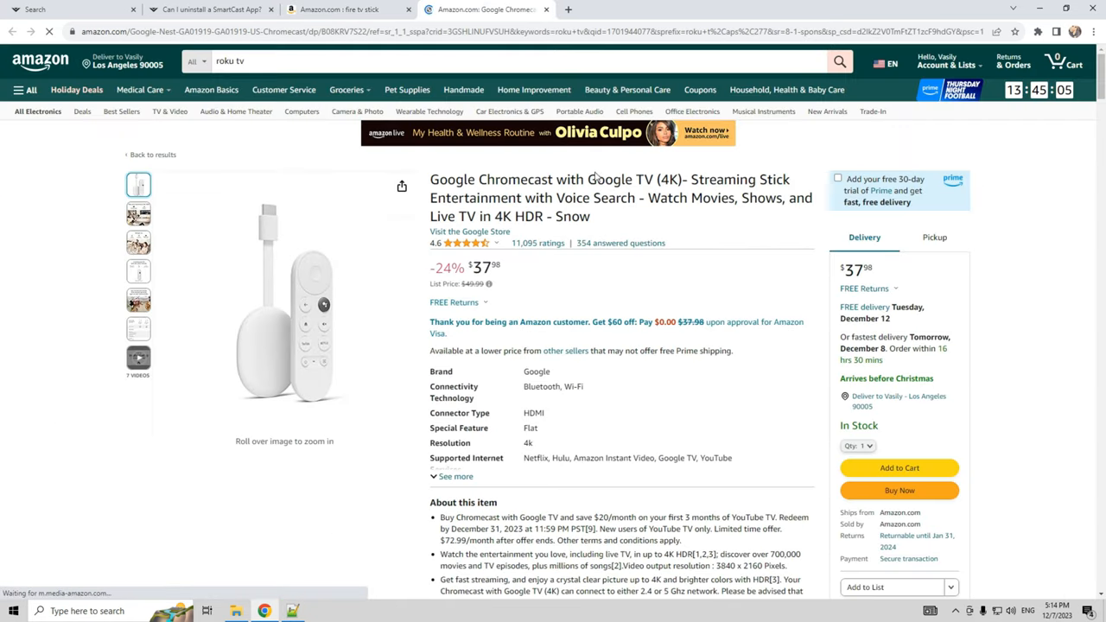
click(139, 269)
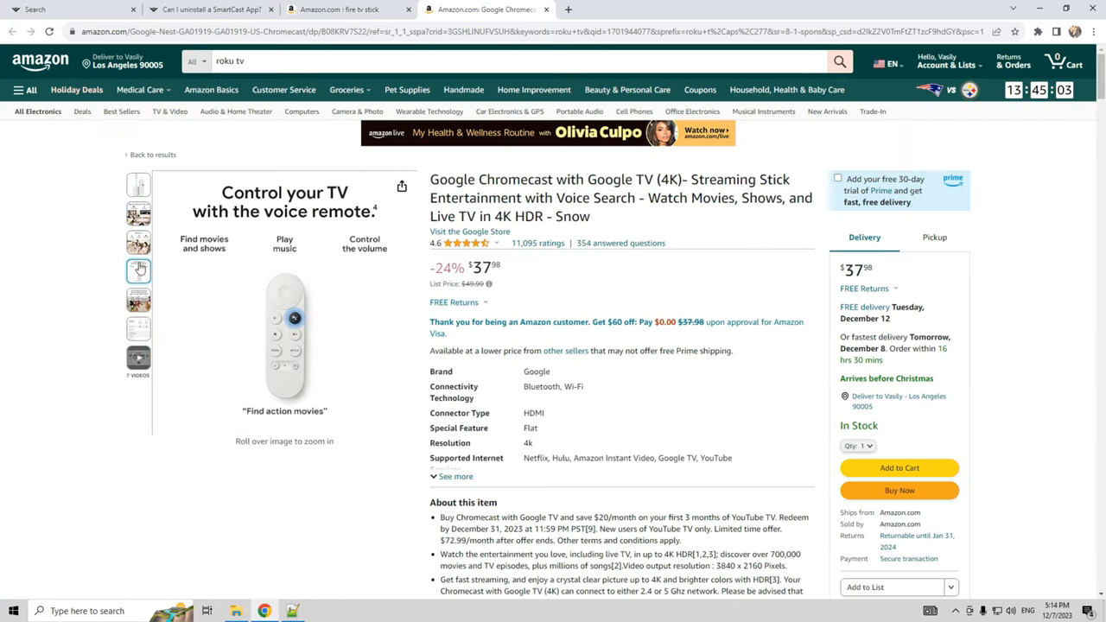
click(139, 328)
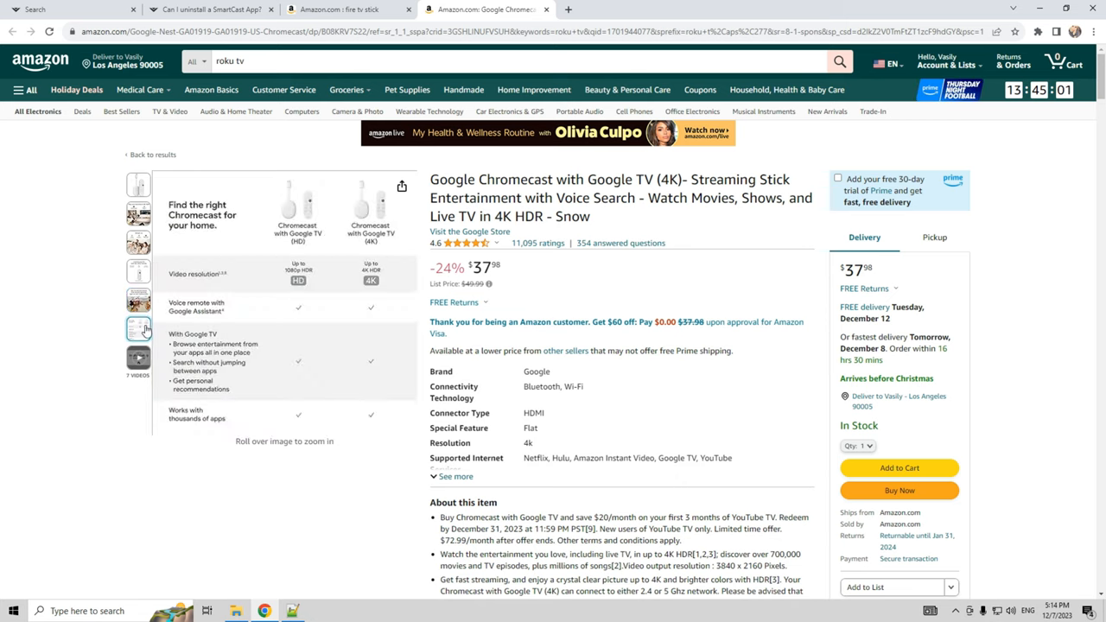